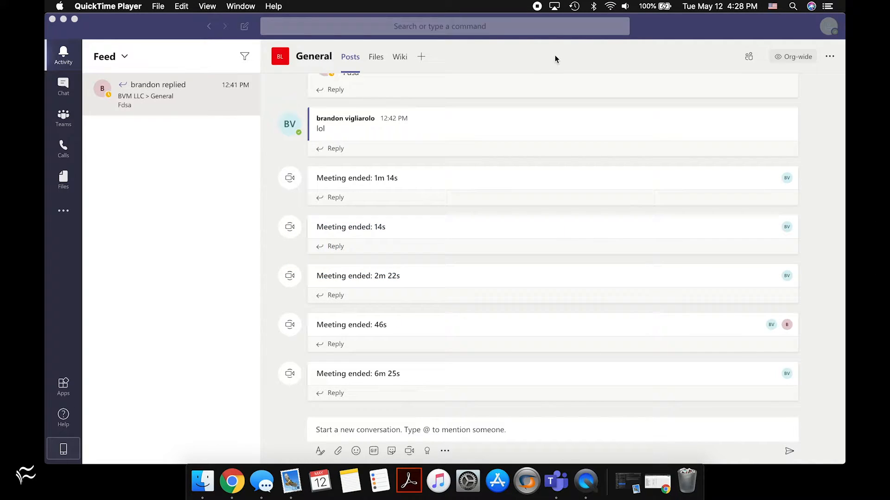
mouse_move(204, 224)
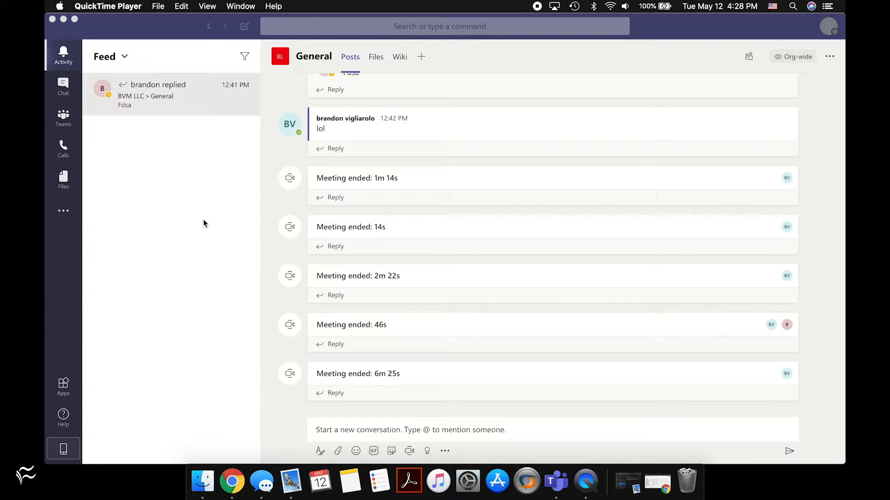
mouse_move(222, 202)
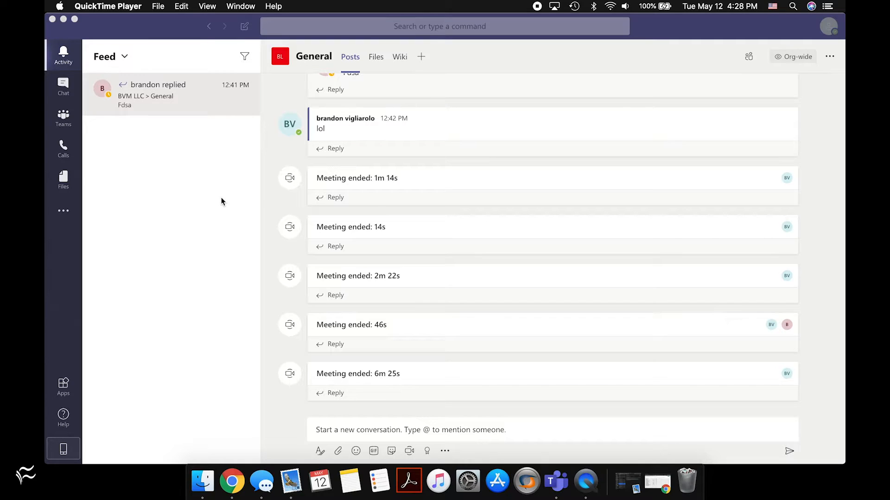
mouse_move(174, 178)
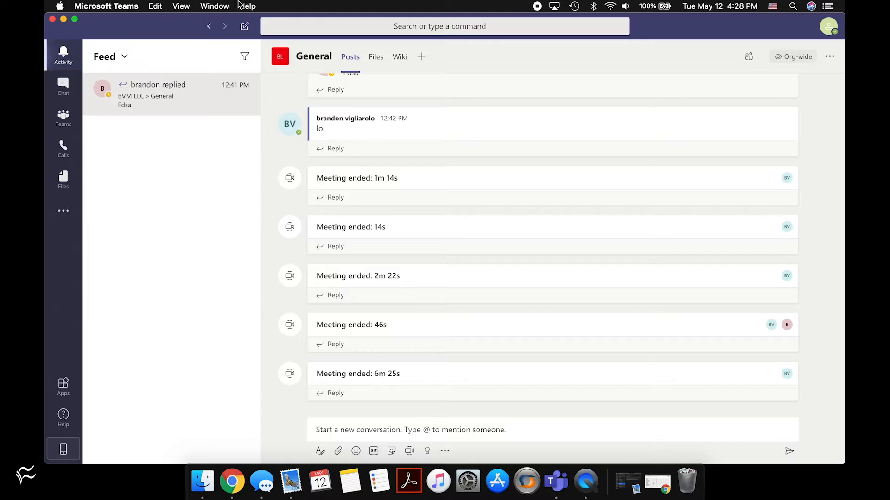
Dismiss the navigation options, then open the profile menu from the top-right picture
click(181, 6)
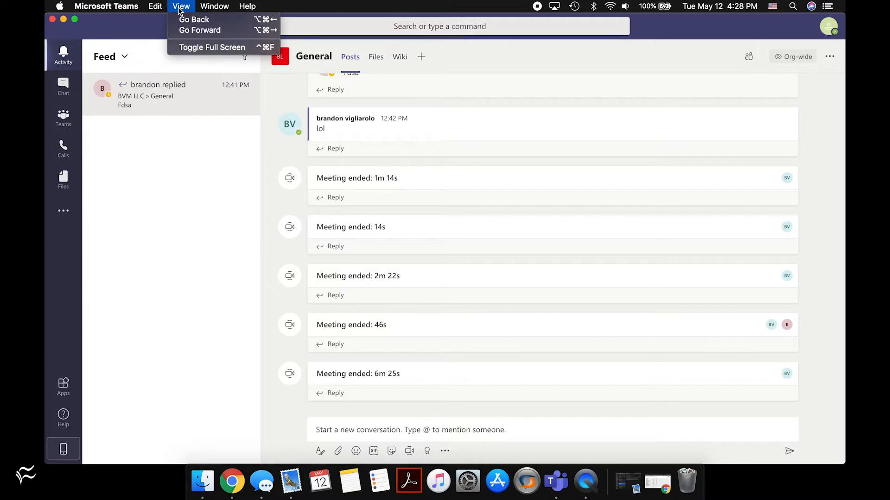
click(58, 6)
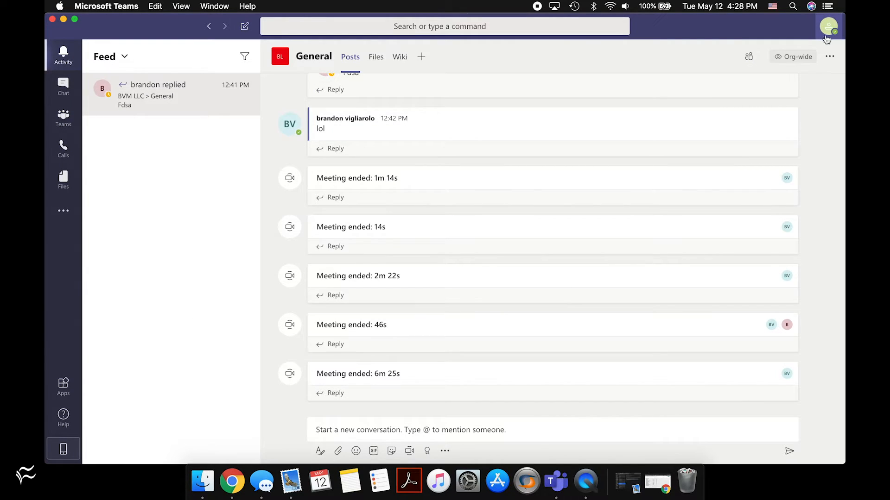
mouse_move(833, 30)
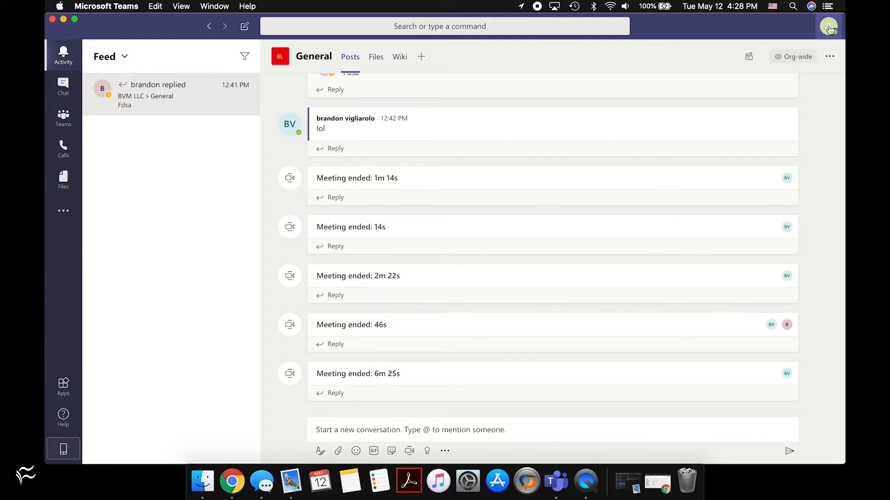
click(830, 27)
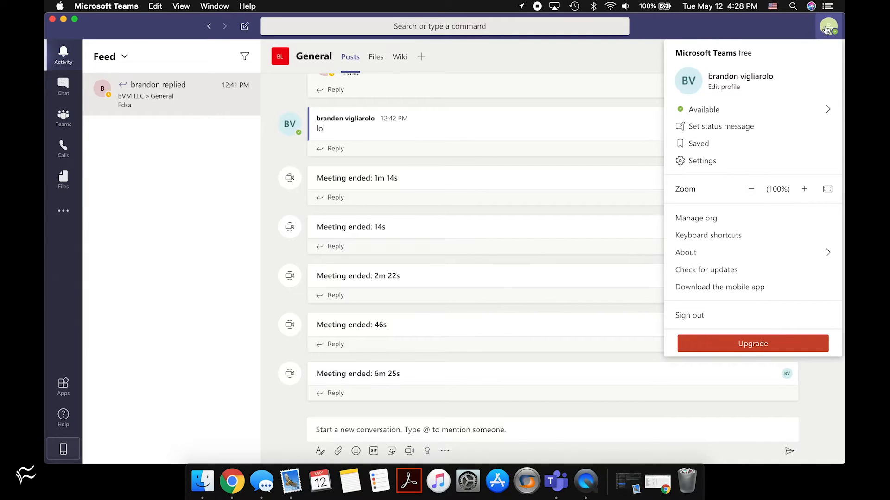
mouse_move(749, 141)
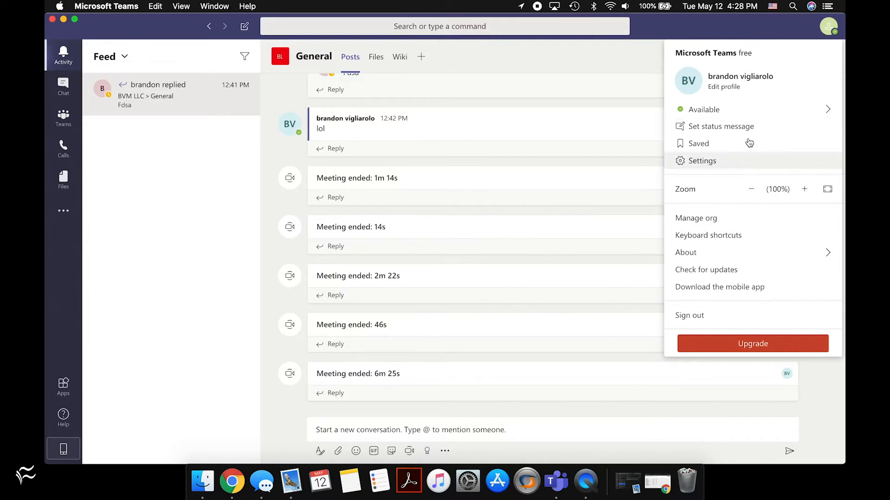
mouse_move(749, 170)
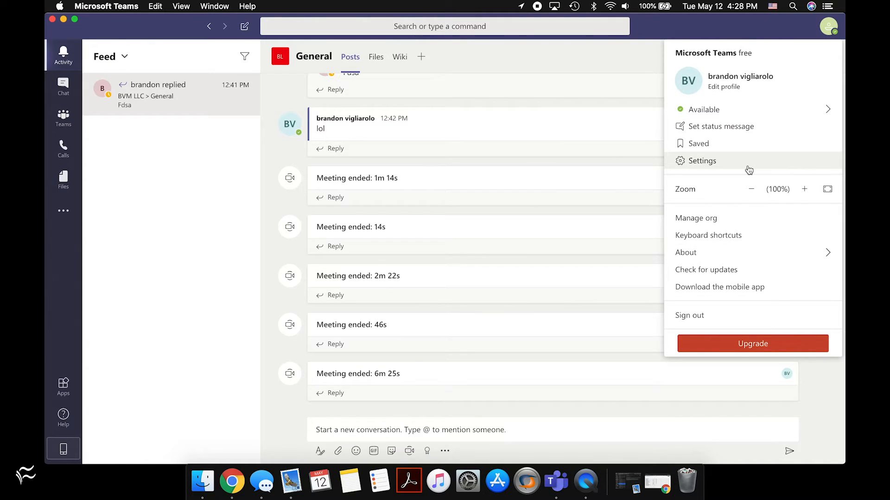
mouse_move(710, 163)
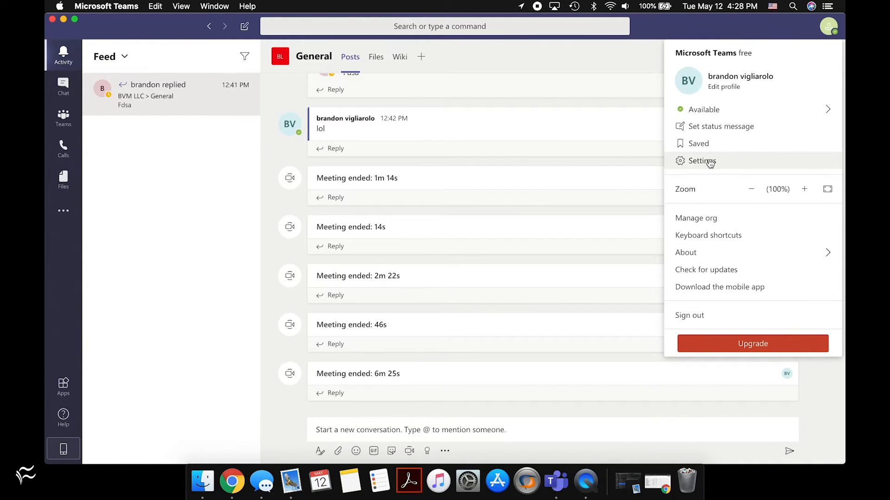
In Settings, try the High contrast theme, then select the Dark theme
click(700, 161)
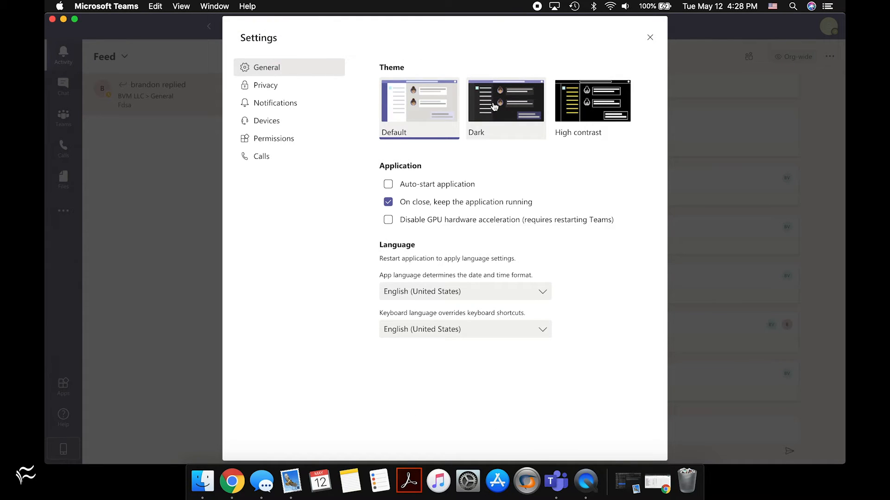
click(593, 100)
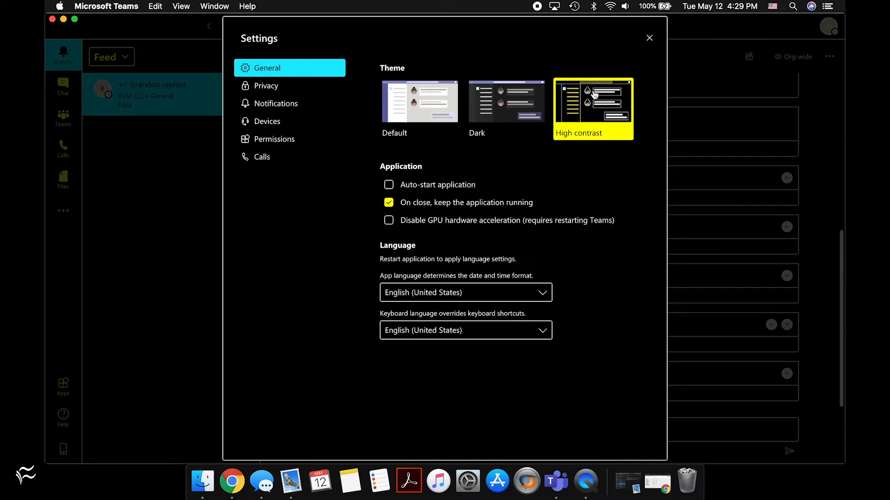
click(506, 101)
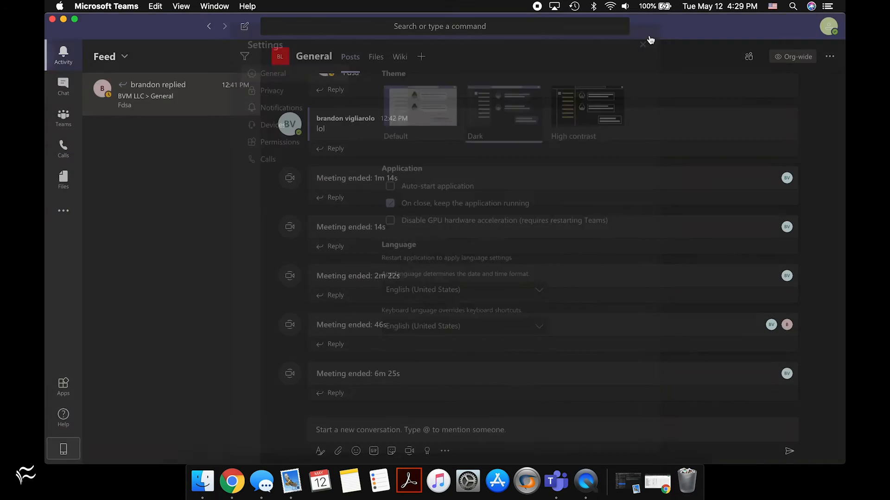
Close Settings and scroll the General channel to view its welcome banner in dark mode
click(641, 45)
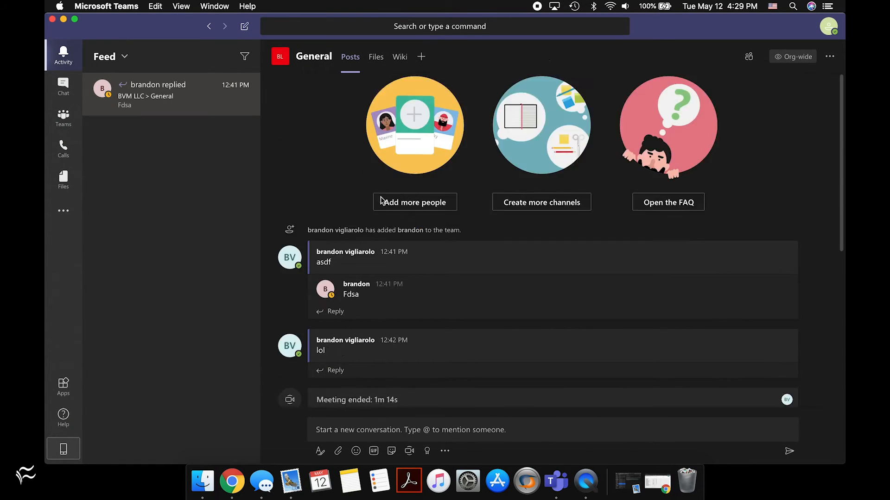
scroll(down, 3)
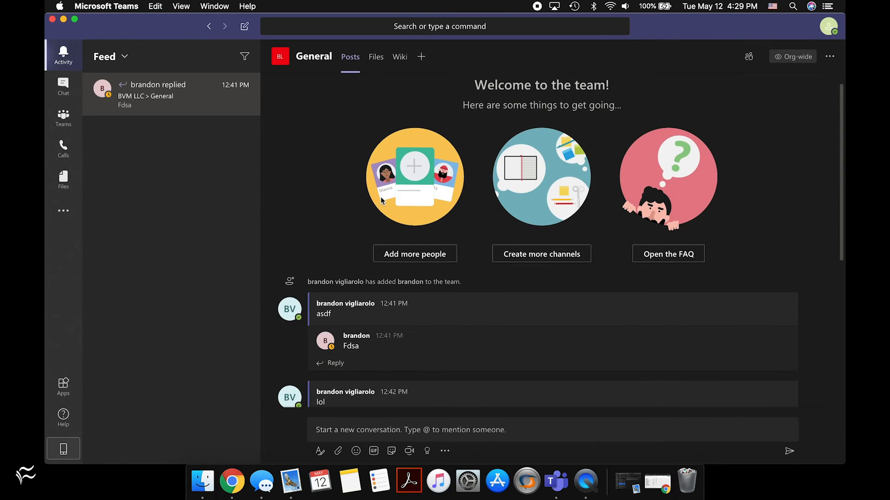
mouse_move(326, 192)
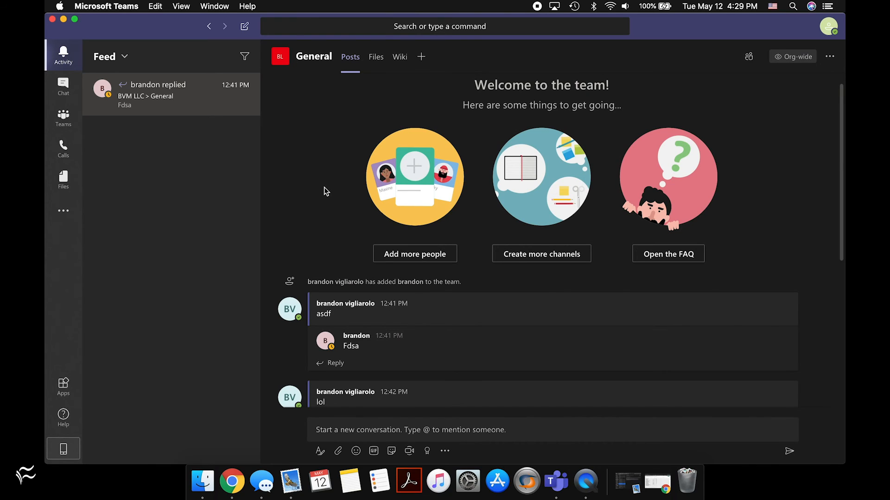
mouse_move(505, 209)
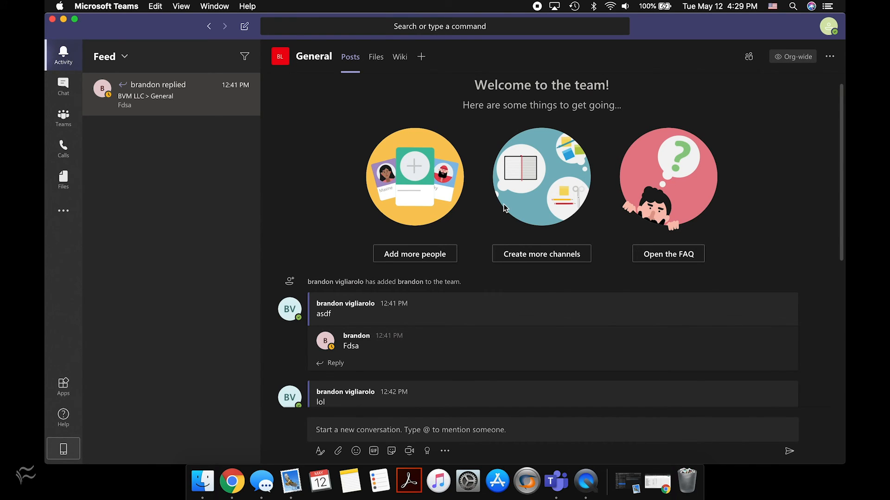